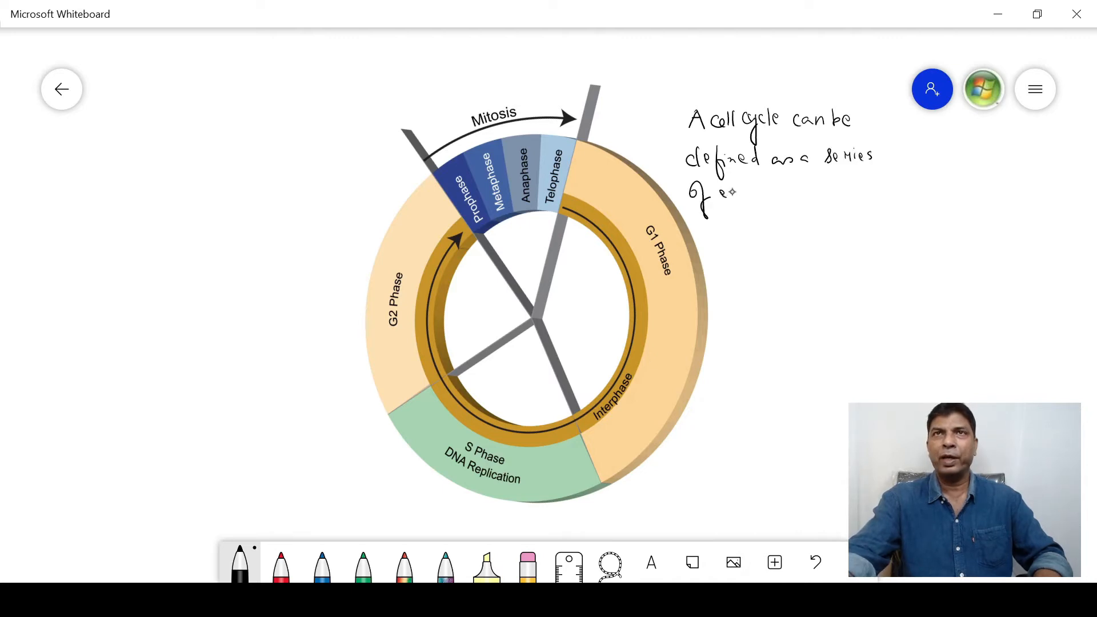
# Handwrite the rest of the definition: 'of events ... as it grows and divides.'.
pyautogui.write('events that takes')
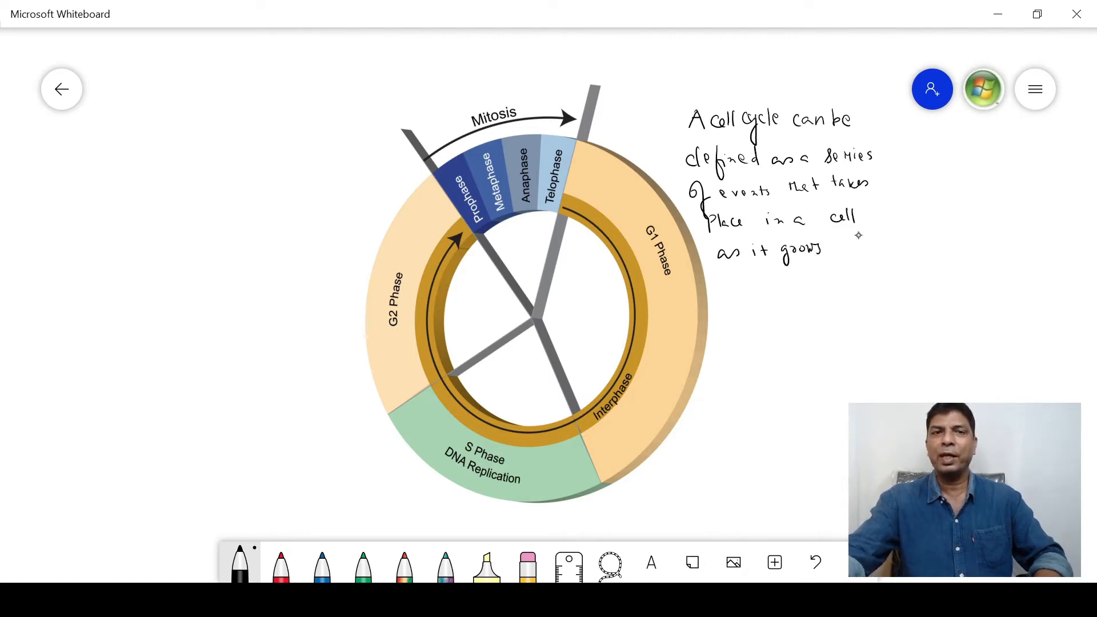
pyautogui.write('and divides.')
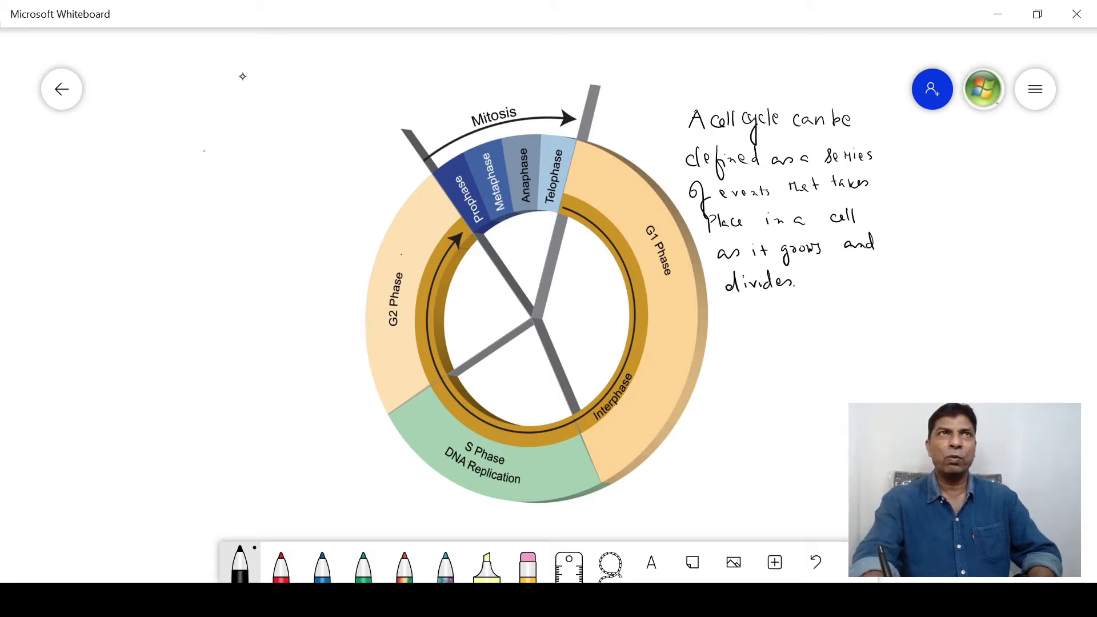
# Handwrite 'G1 → GROWTH 1 phase.' and 'POST MITOTIC PHASE' with an underline.
pyautogui.write('G1')
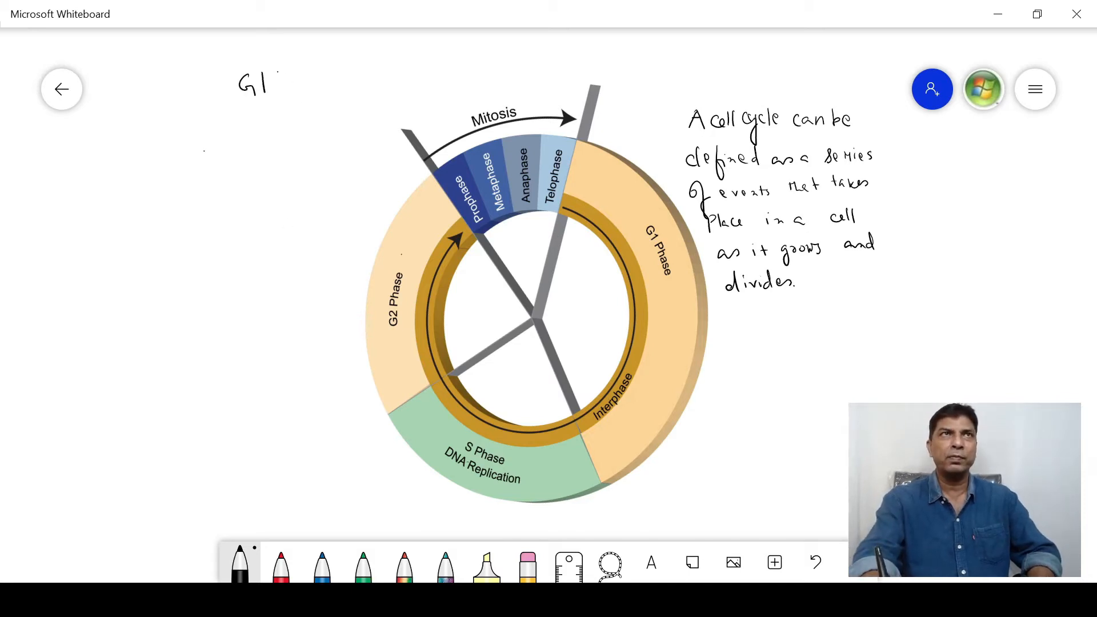
pyautogui.moveTo(279, 80); pyautogui.dragTo(322, 84)
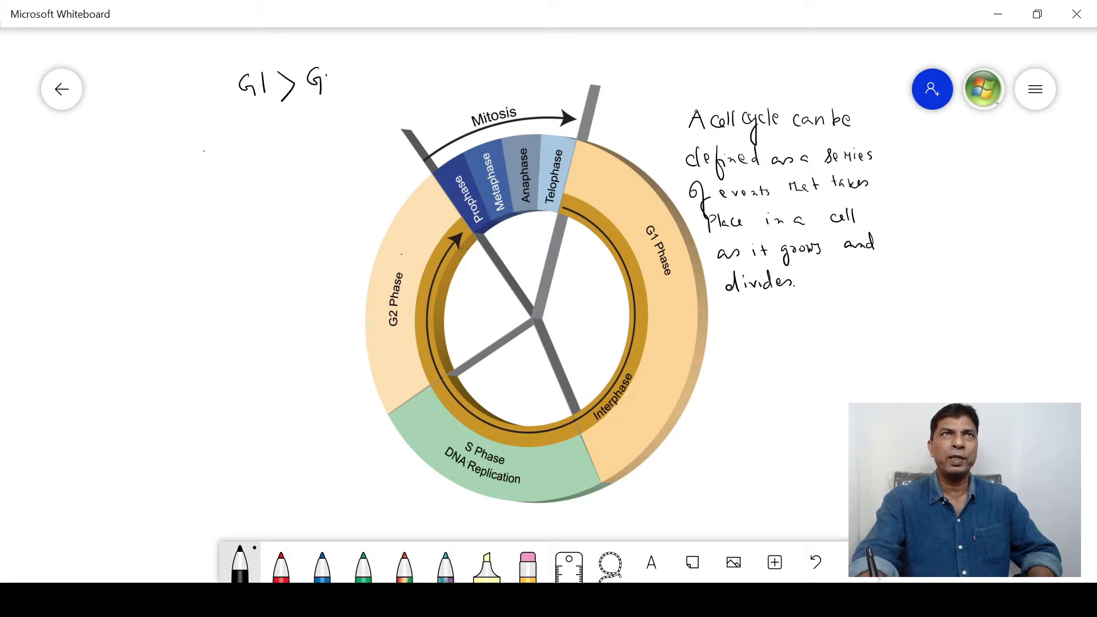
pyautogui.write('GROWTH 1 phase.')
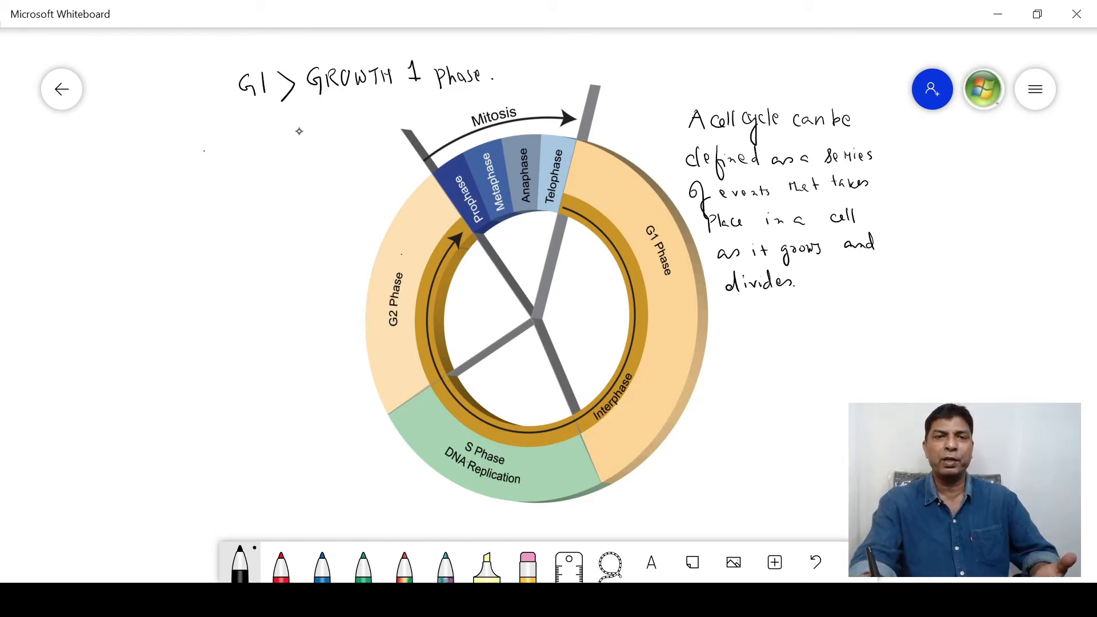
pyautogui.write('POST MITOTIC PHASE')
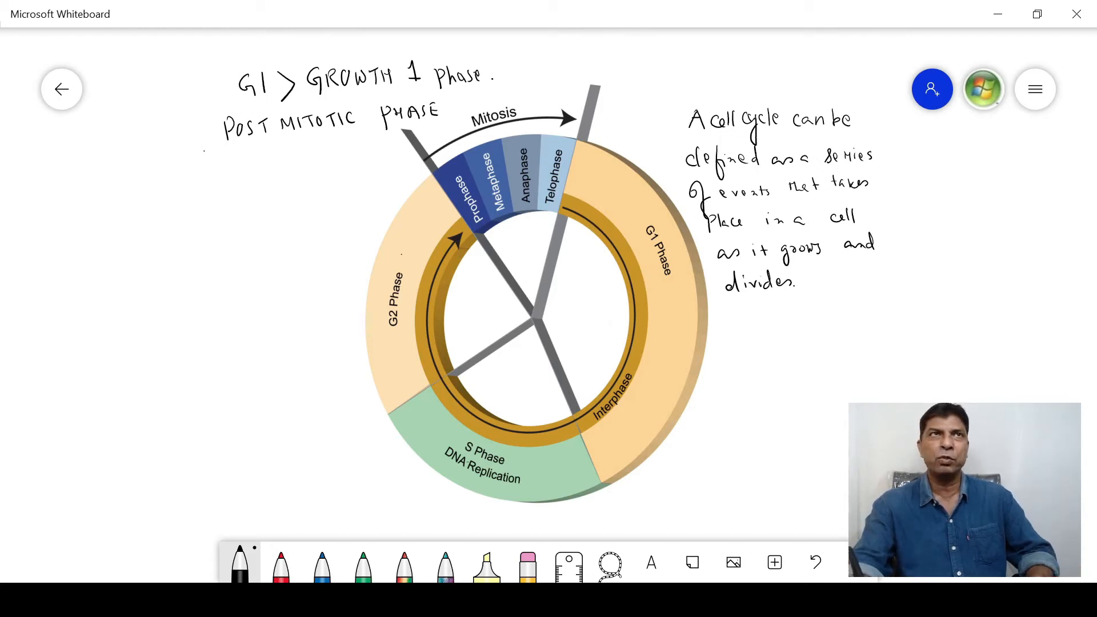
pyautogui.moveTo(224, 135); pyautogui.dragTo(267, 135)
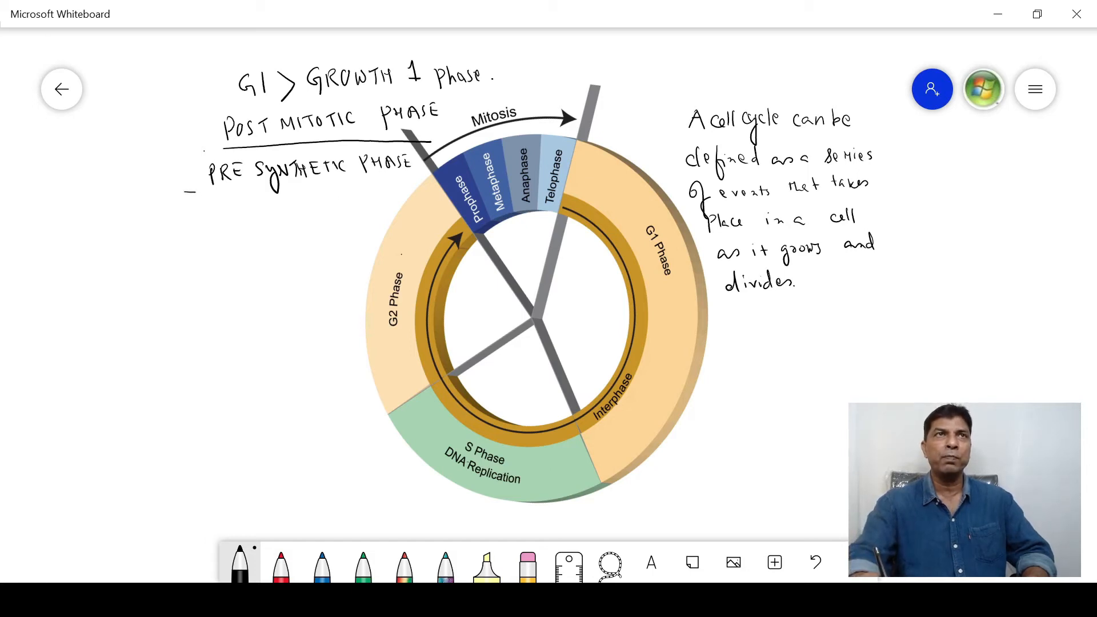
# Drag the cell-cycle diagram into place on the left of the board.
pyautogui.moveTo(188, 191); pyautogui.dragTo(391, 188)
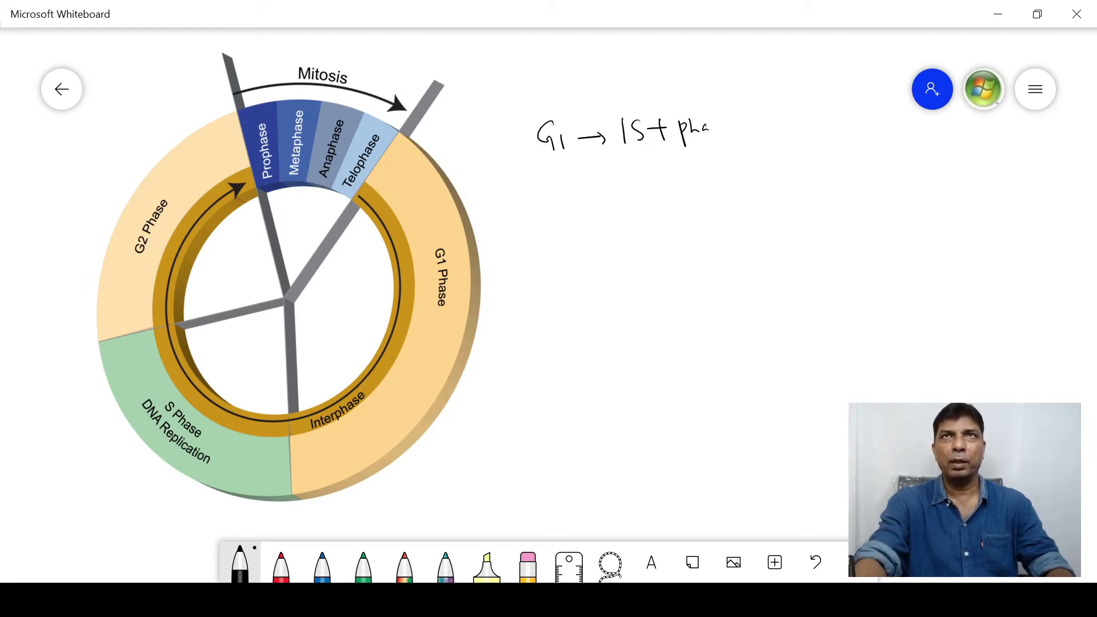
# Finish 'G1 → 1st phase' and handwrite the 'G0 phase' branch note.
pyautogui.write('se')
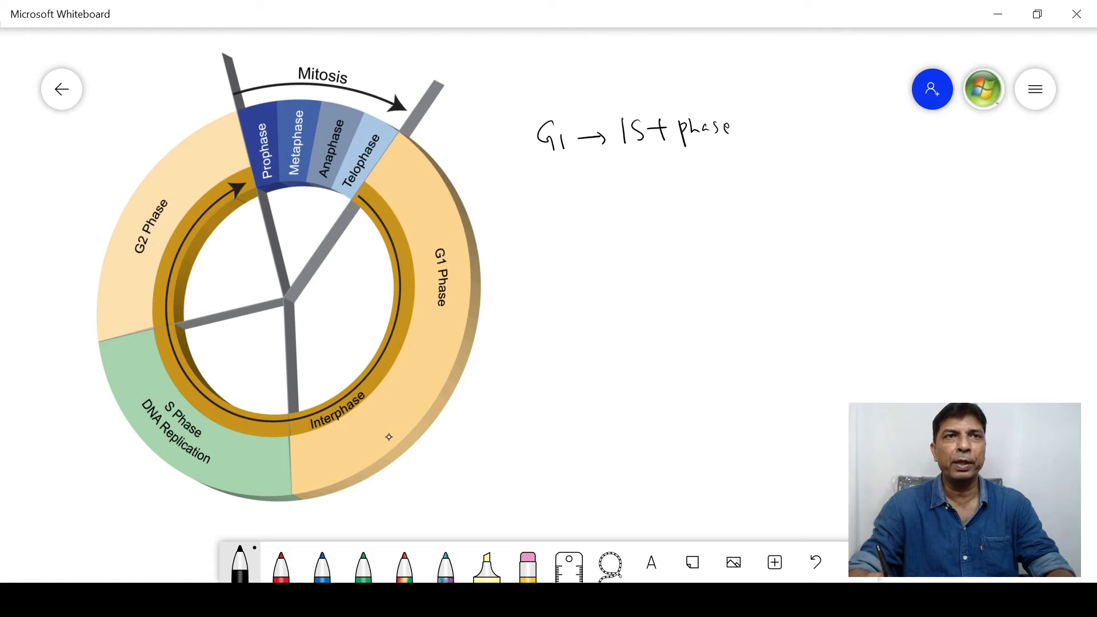
pyautogui.moveTo(603, 169)
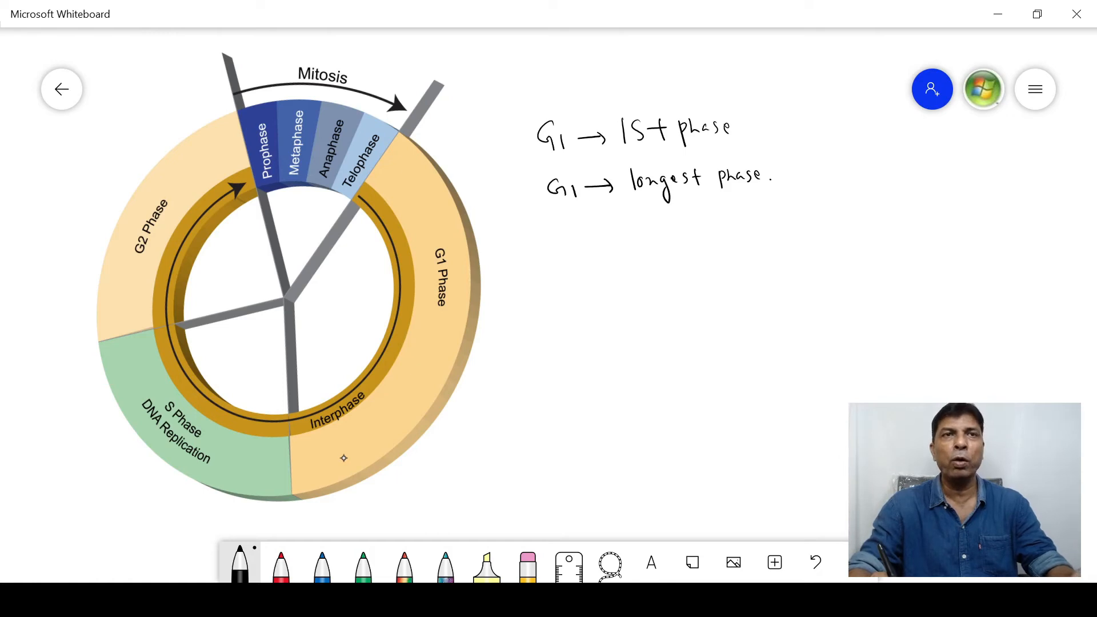
pyautogui.moveTo(454, 390)
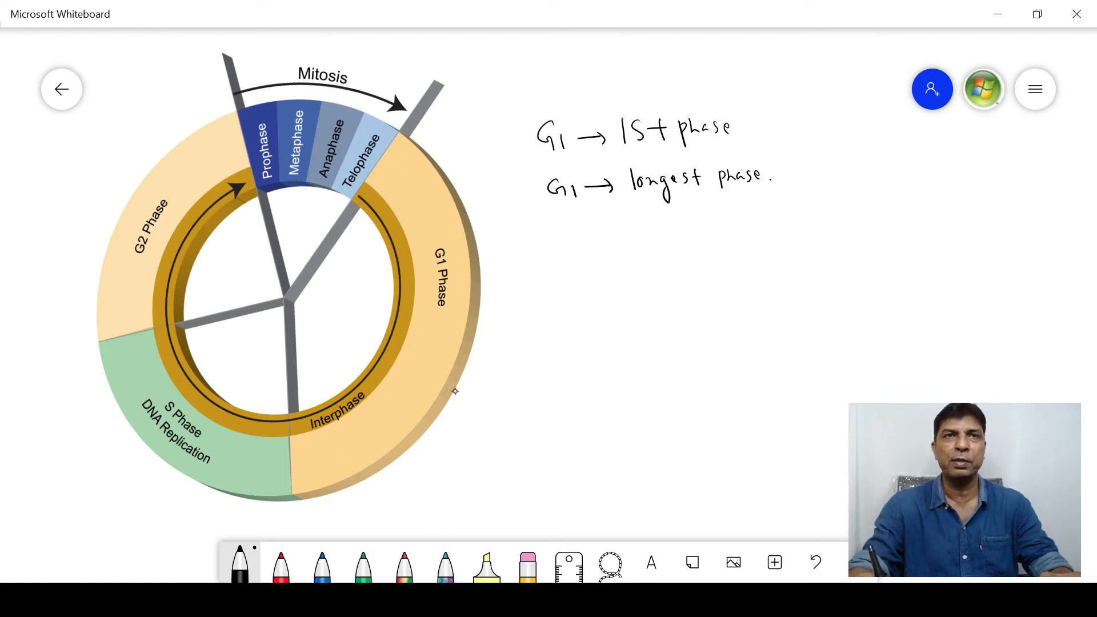
pyautogui.write('Go phase')
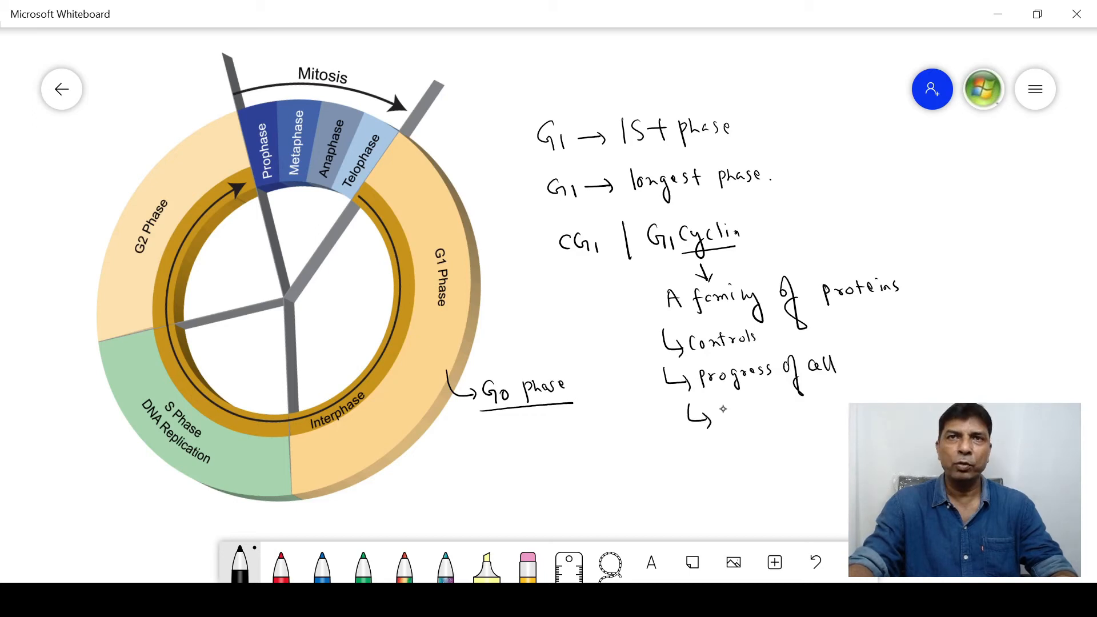
# Handwrite the 'Cell cycle.' and 'CDK' cyclin notes, then open Whiteboard settings.
pyautogui.write('Cell cycle.')
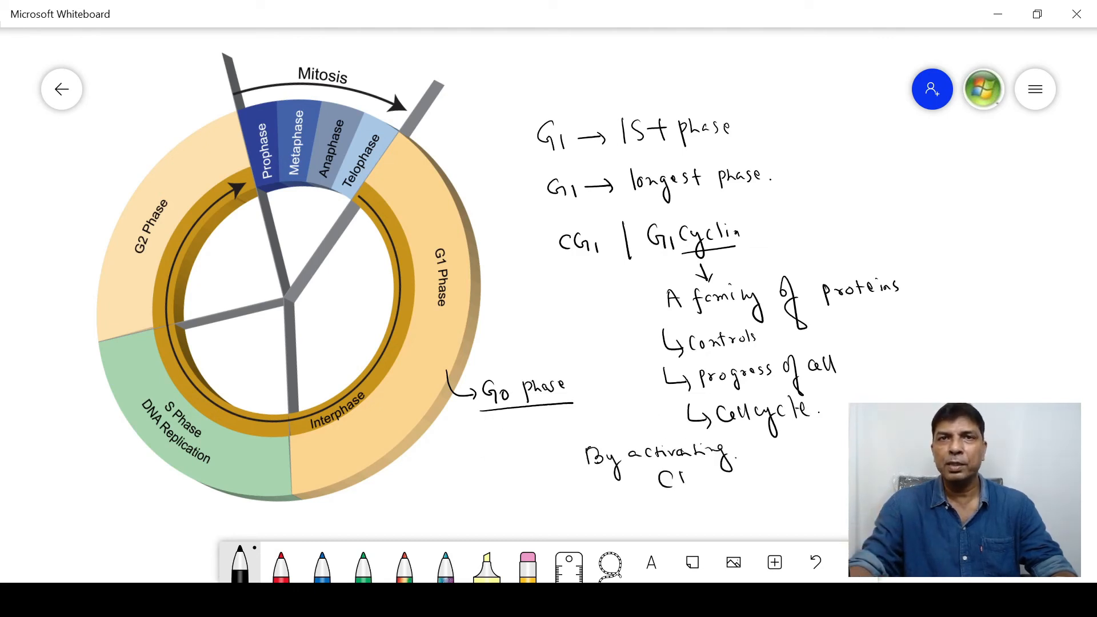
pyautogui.write('CDK (CYCLIN')
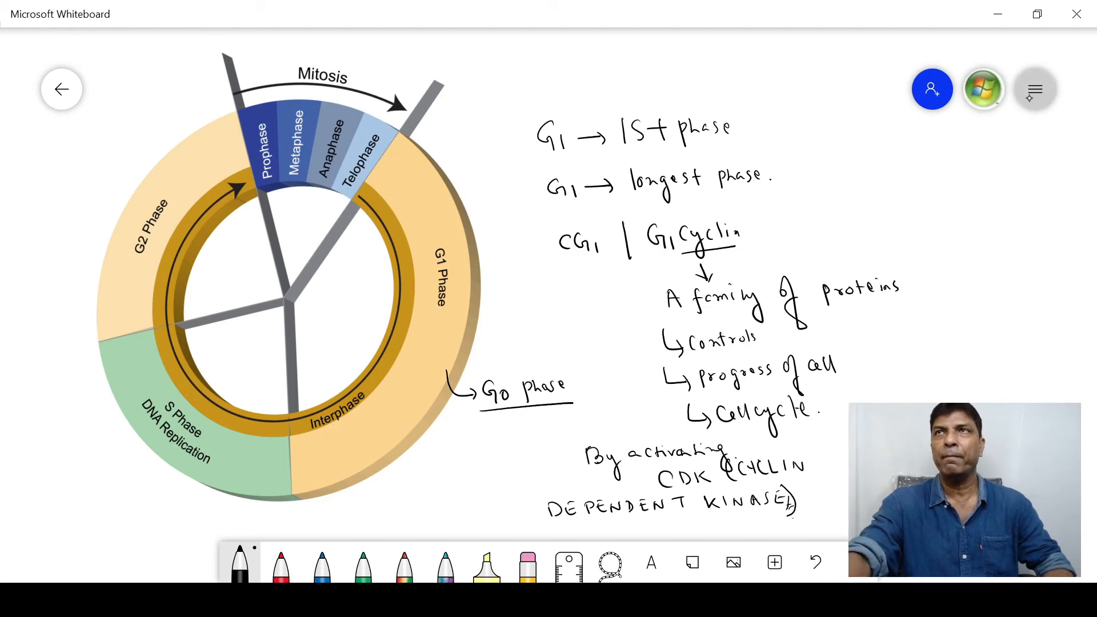
pyautogui.click(1035, 89)
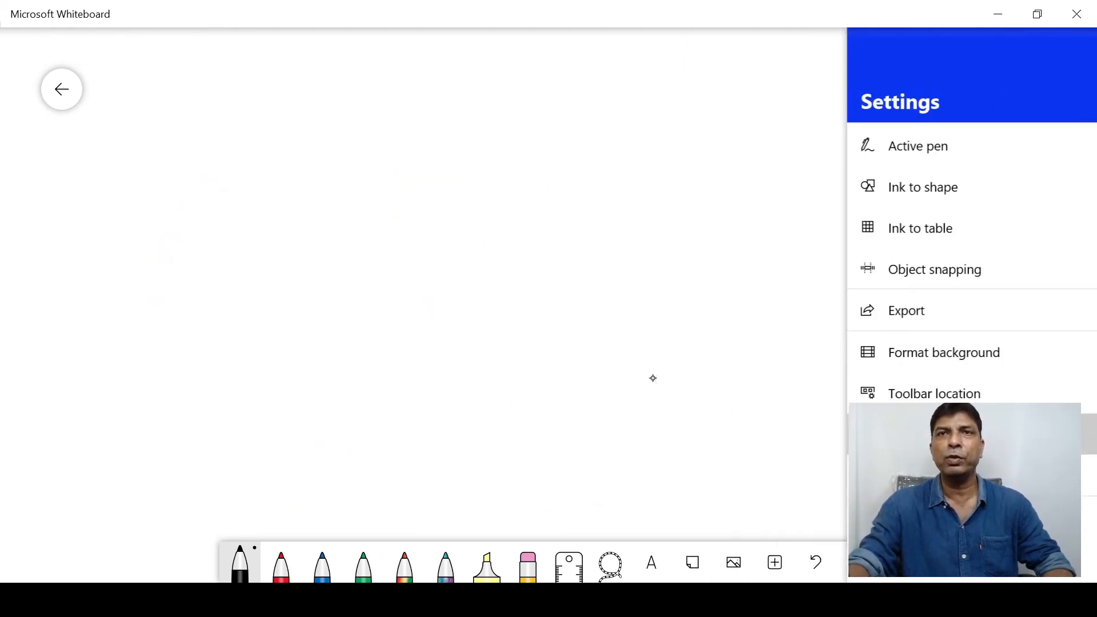